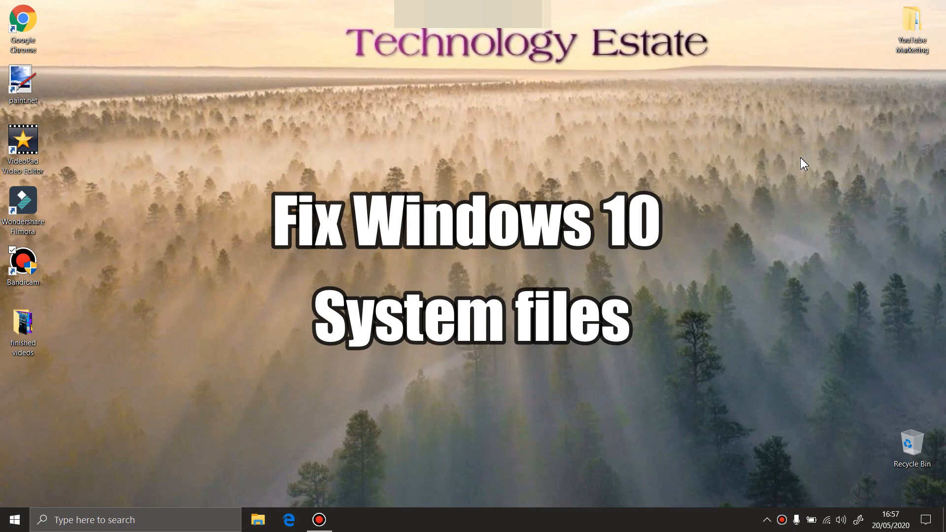
pyautogui.moveTo(9, 515)
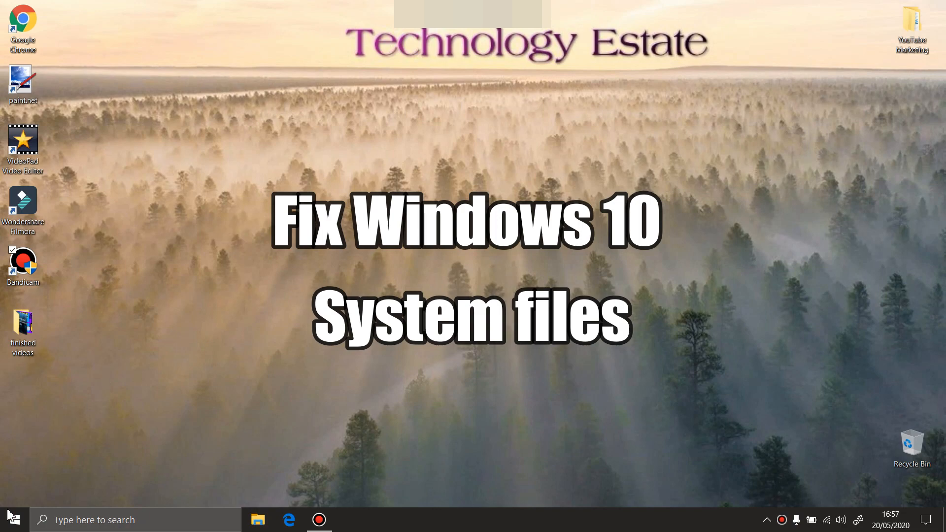
# Bring up the Start menu's sleep, shut down and restart options
pyautogui.click(10, 519)
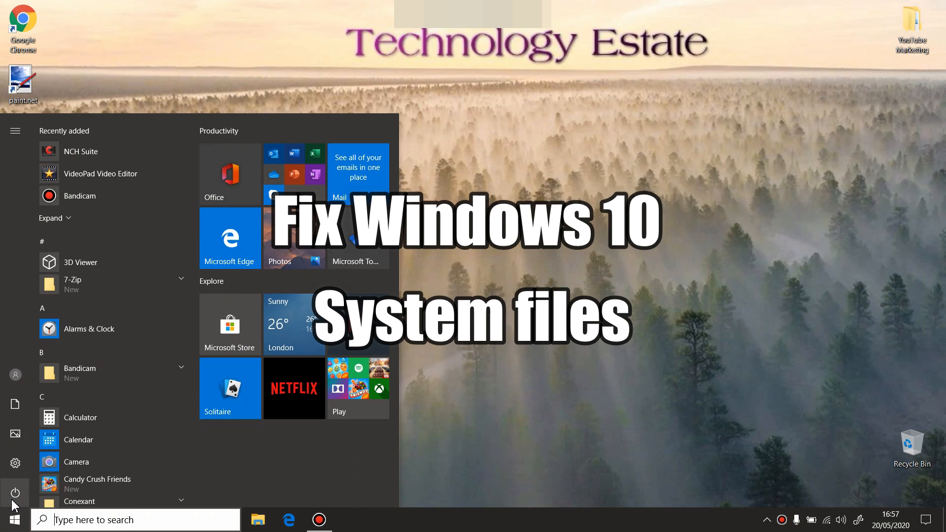
pyautogui.click(15, 493)
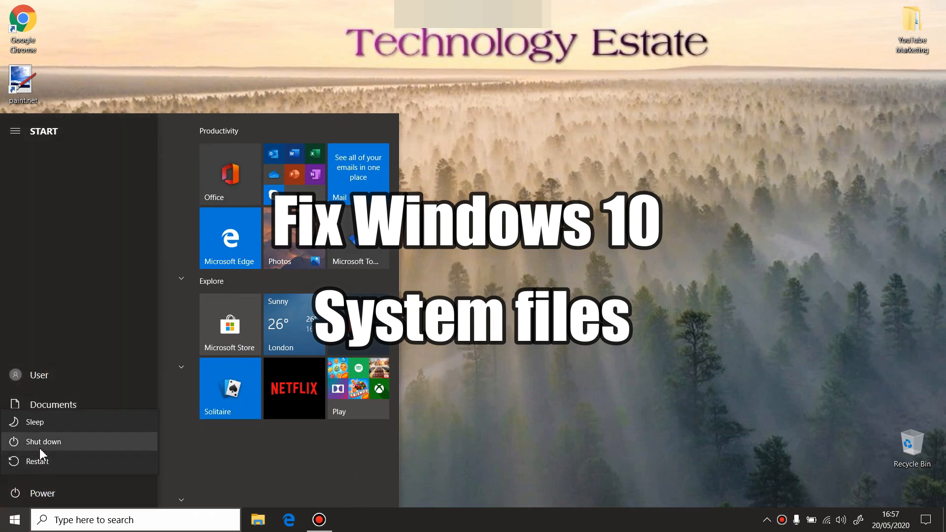
pyautogui.moveTo(39, 455)
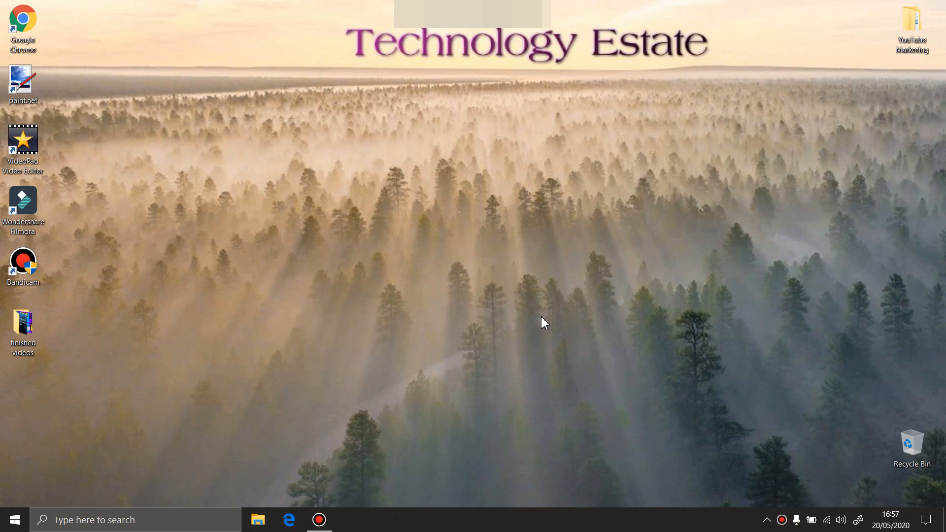
pyautogui.moveTo(470, 363)
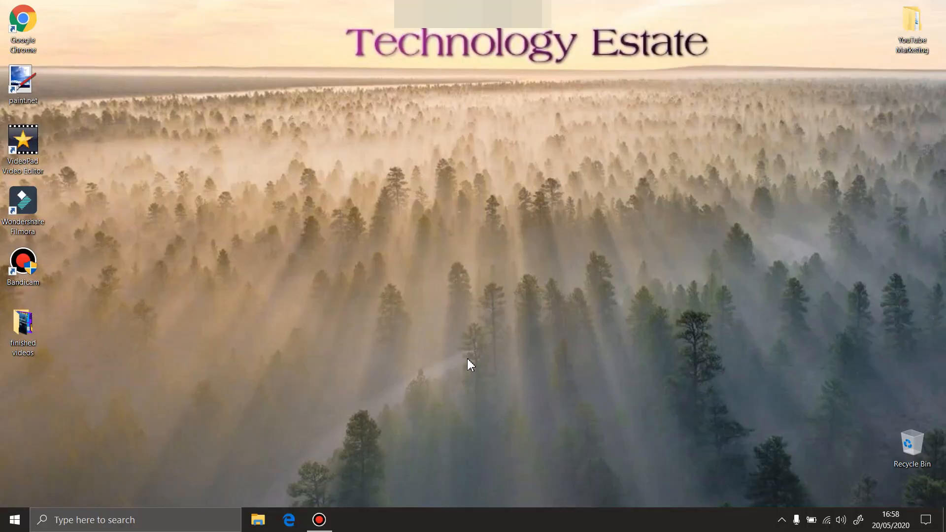
pyautogui.moveTo(235, 328)
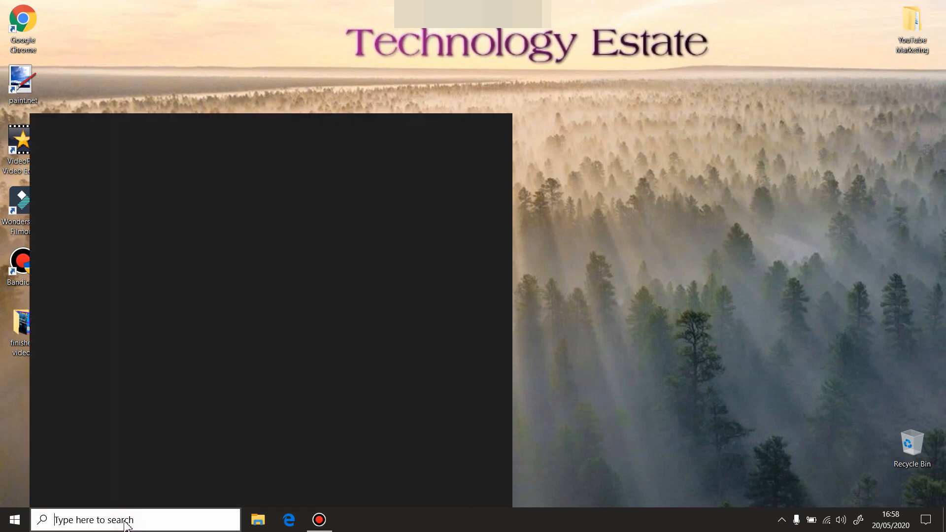
# Search for 'cmd' and bring up Command Prompt's Run as administrator menu
pyautogui.write('cm')
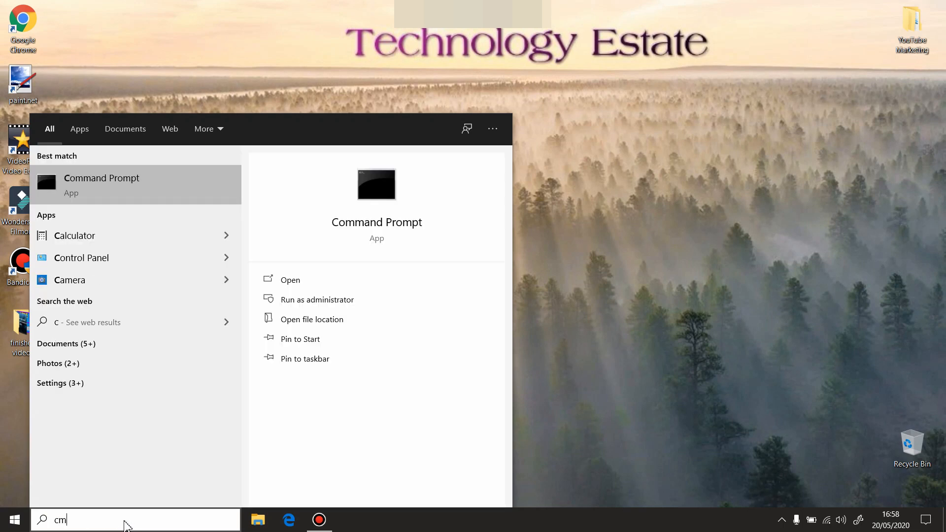
pyautogui.write('d')
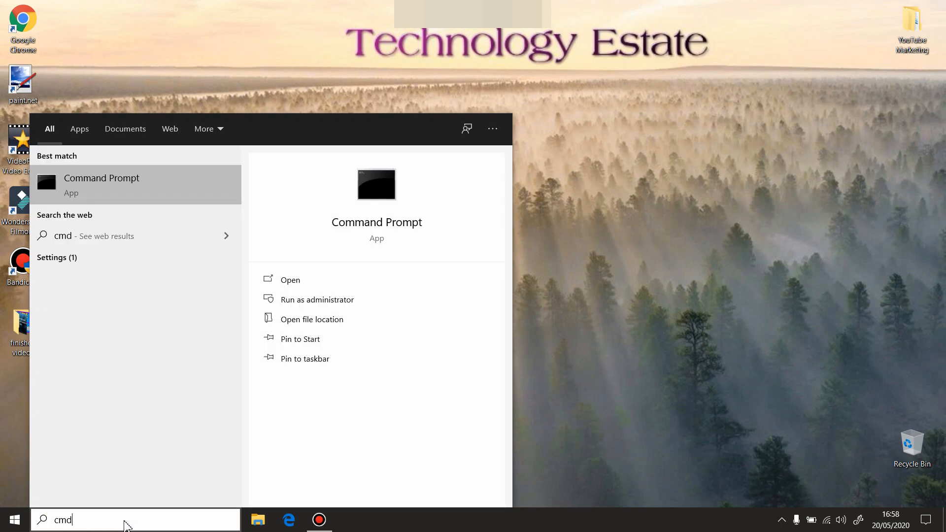
pyautogui.moveTo(94, 173)
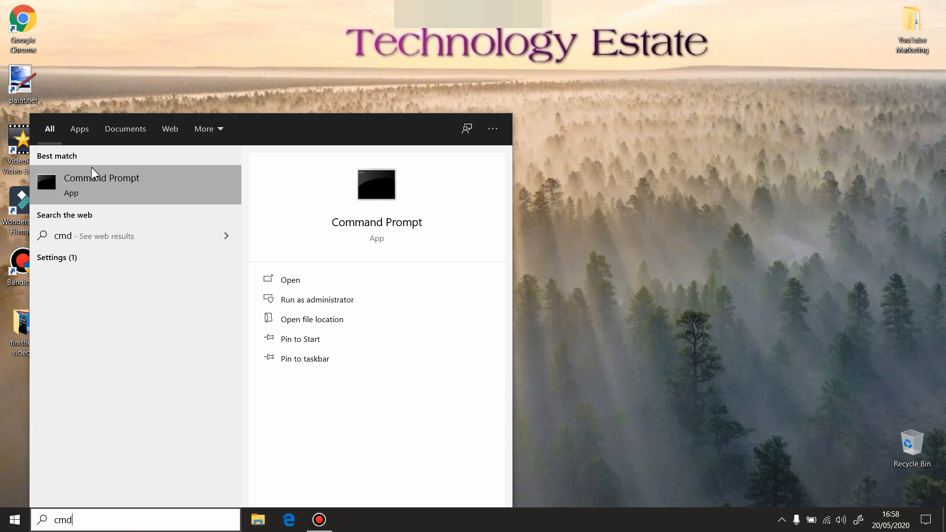
pyautogui.rightClick(101, 180)
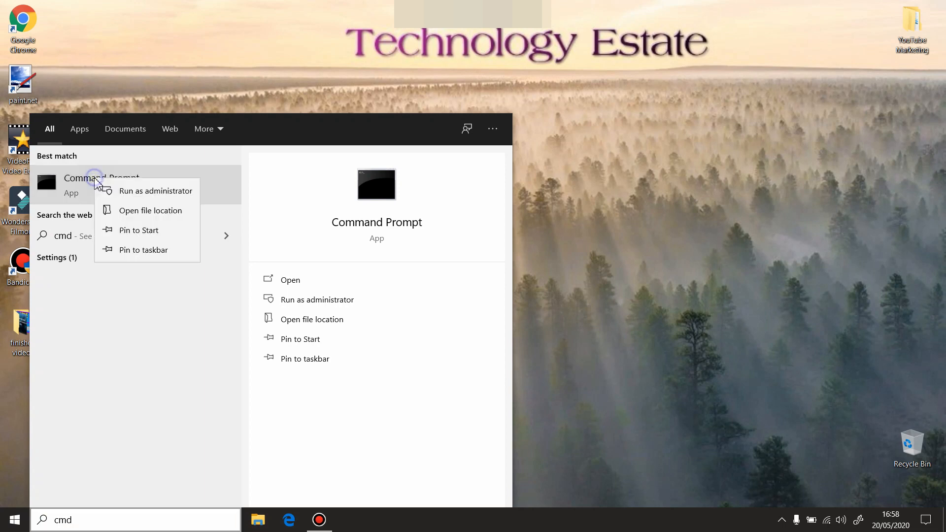
pyautogui.moveTo(135, 201)
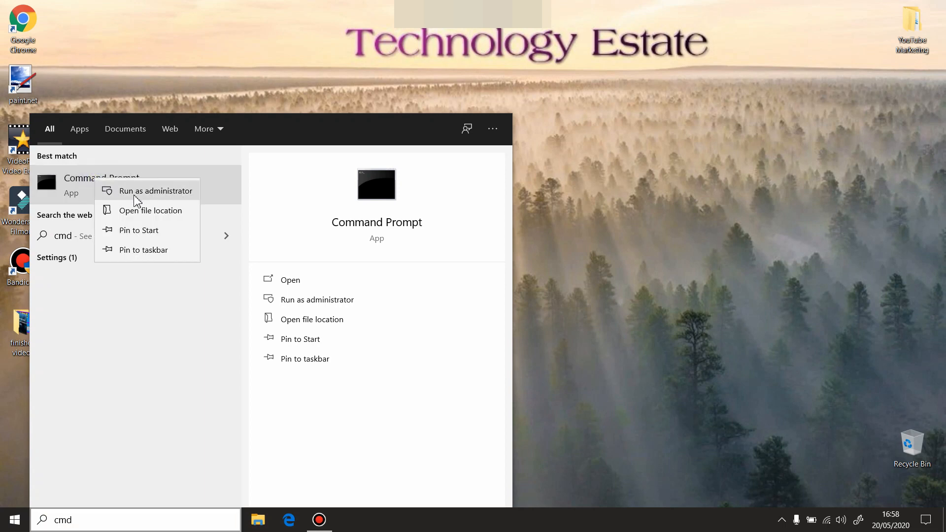
pyautogui.moveTo(168, 202)
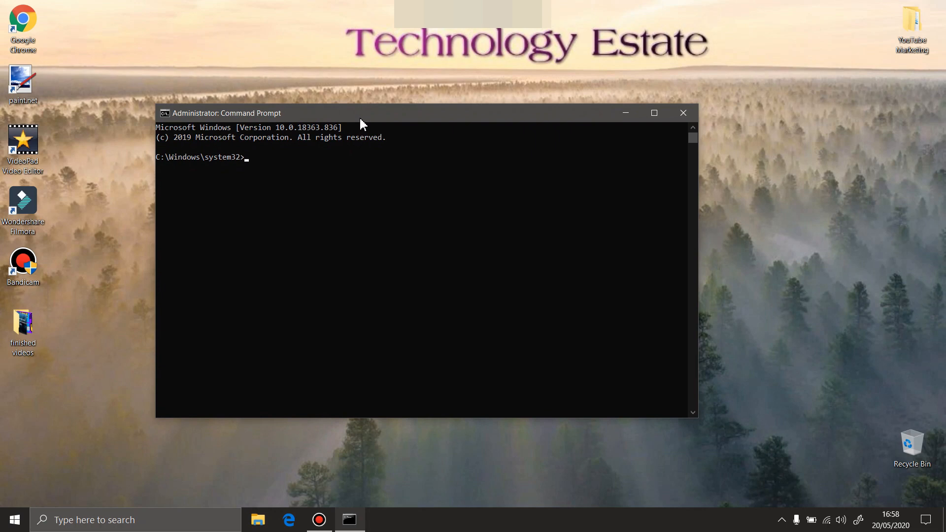
pyautogui.moveTo(272, 175)
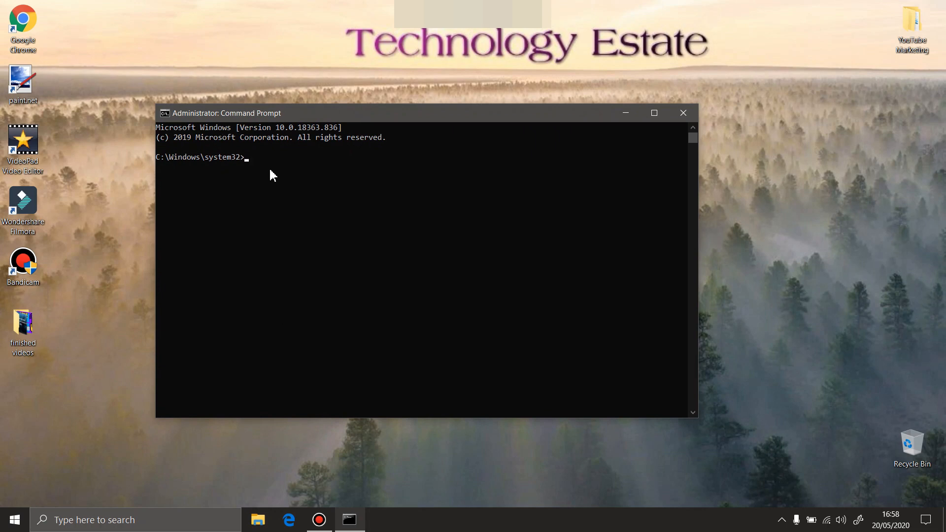
# Enter 'sfc /scannow' at the administrator prompt without running it yet
pyautogui.write('s')
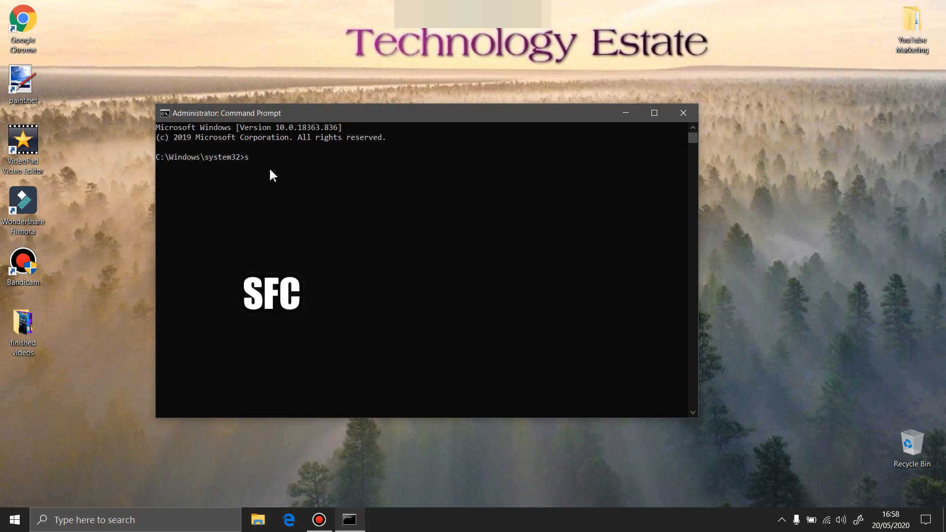
pyautogui.write('fc')
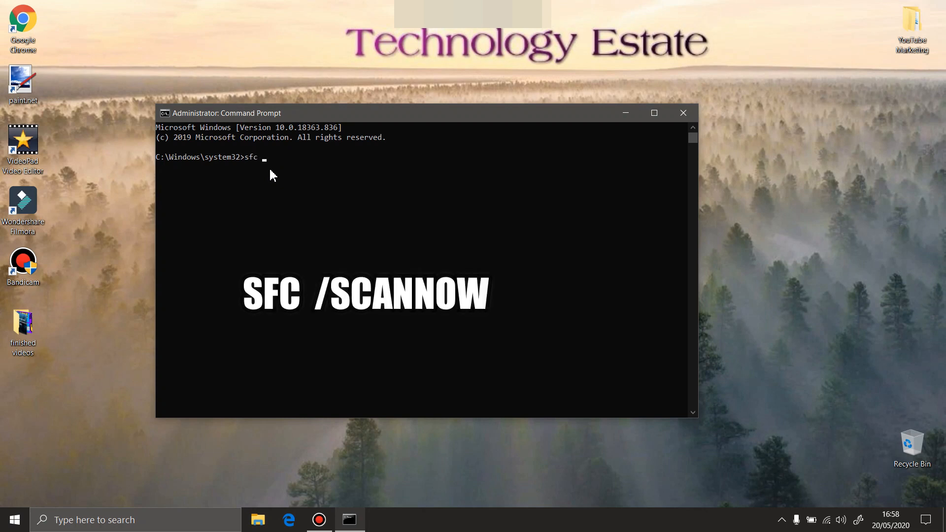
pyautogui.write('/')
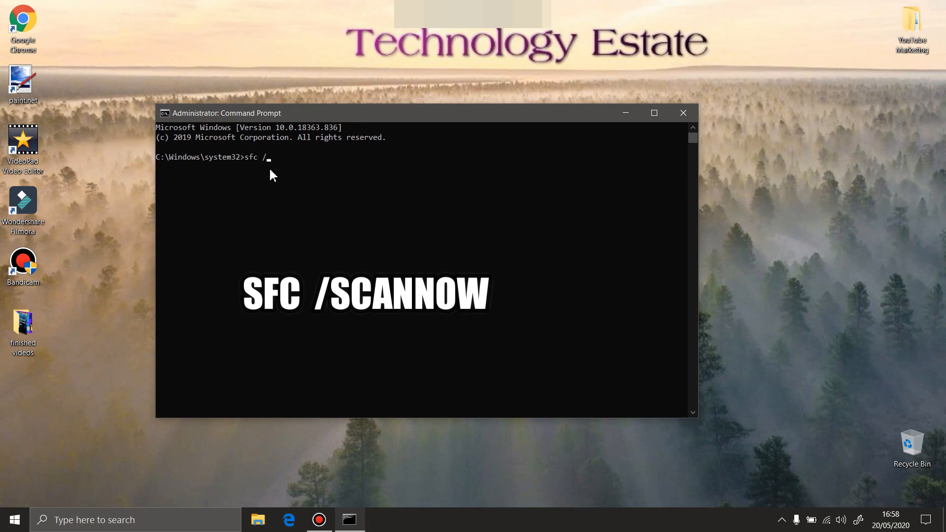
pyautogui.write('s')
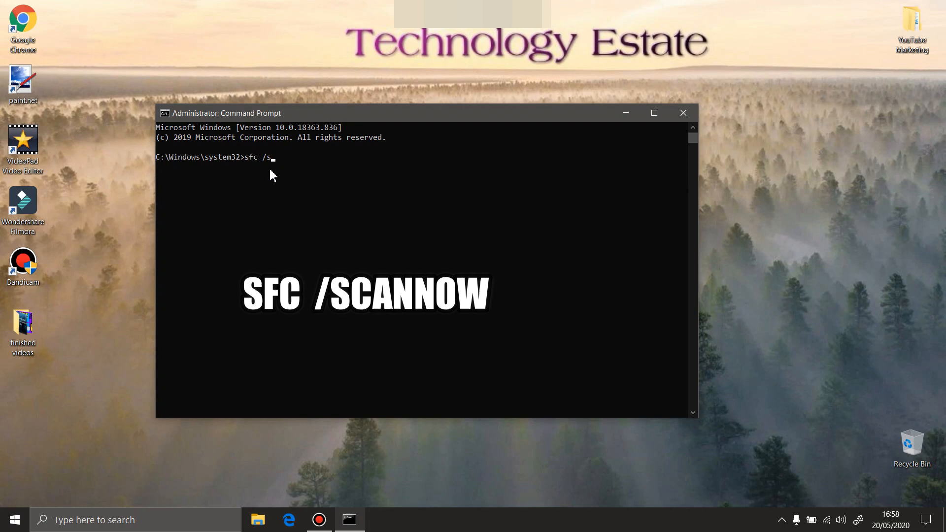
pyautogui.write('ca')
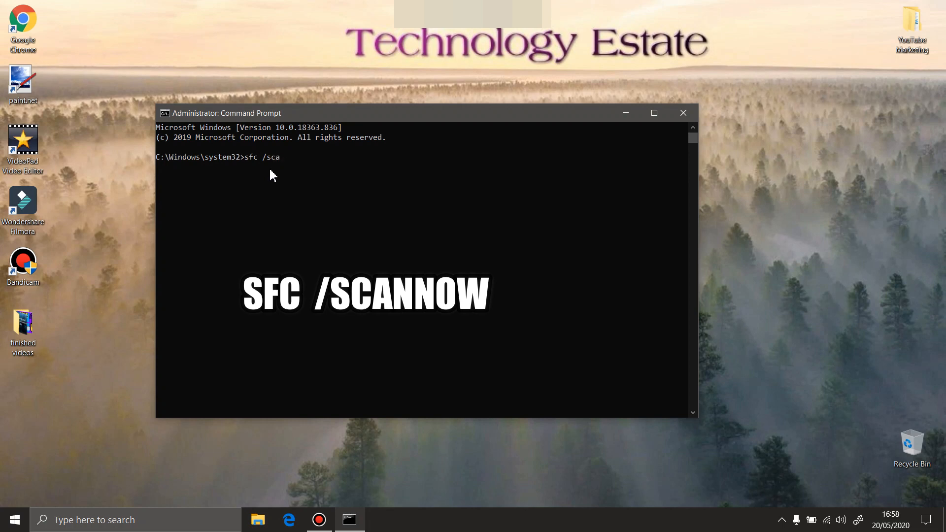
pyautogui.write('nn')
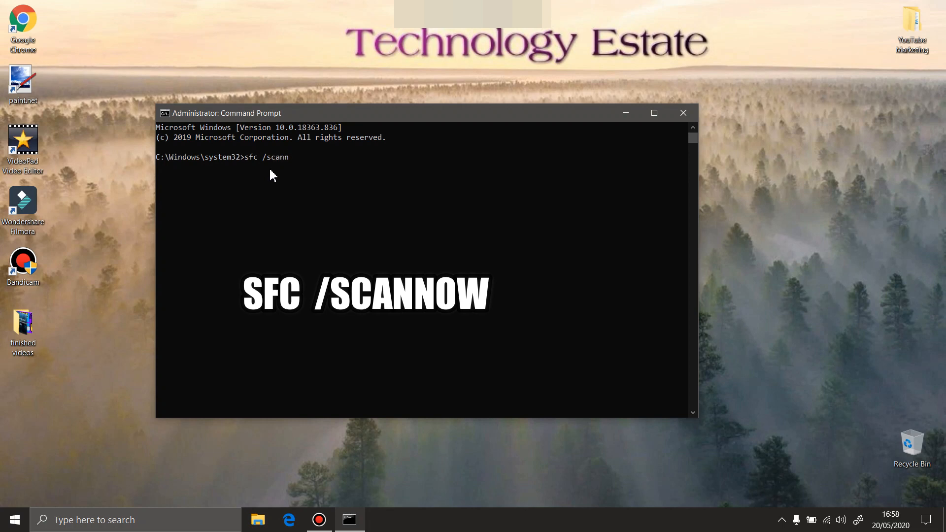
pyautogui.write('ow')
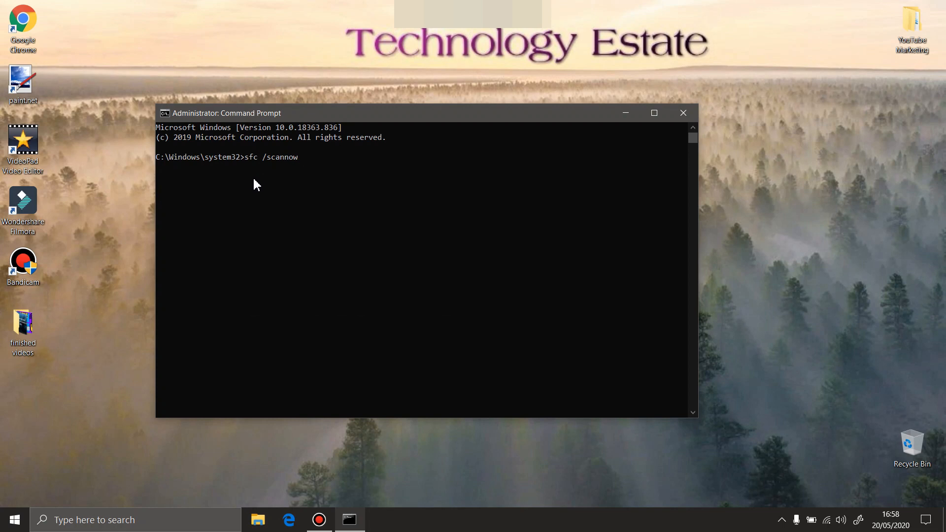
pyautogui.moveTo(256, 169)
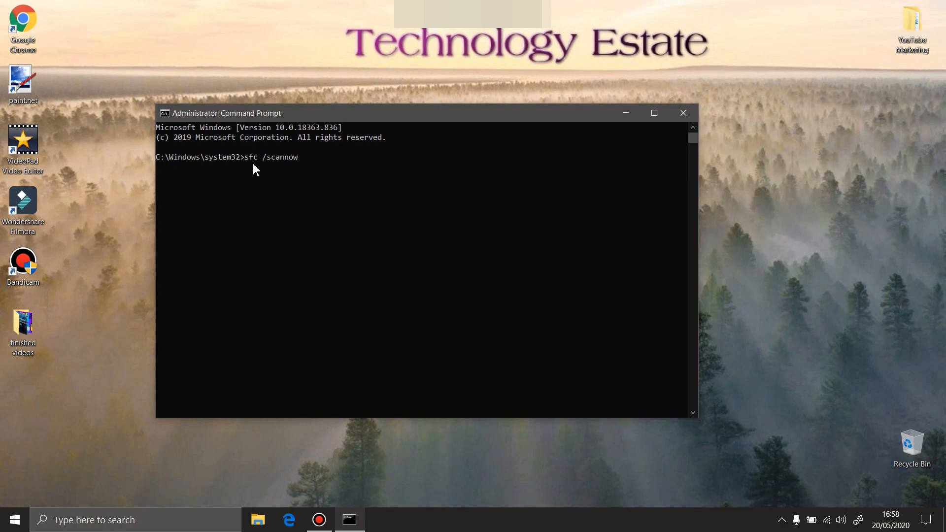
pyautogui.moveTo(263, 170)
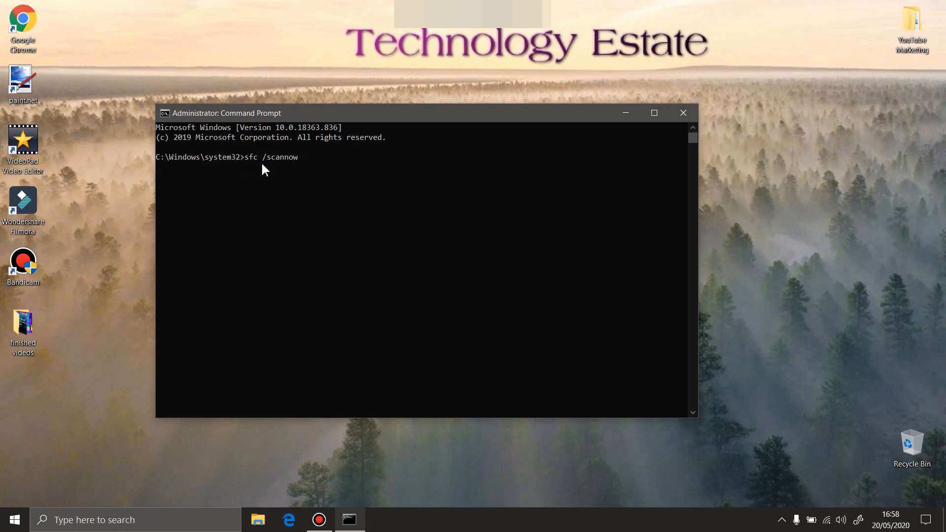
pyautogui.moveTo(285, 172)
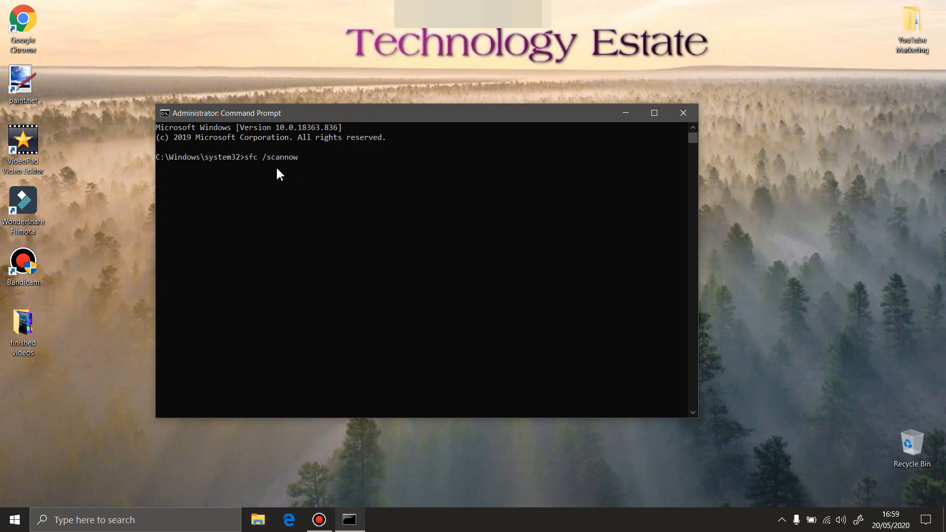
pyautogui.moveTo(319, 339)
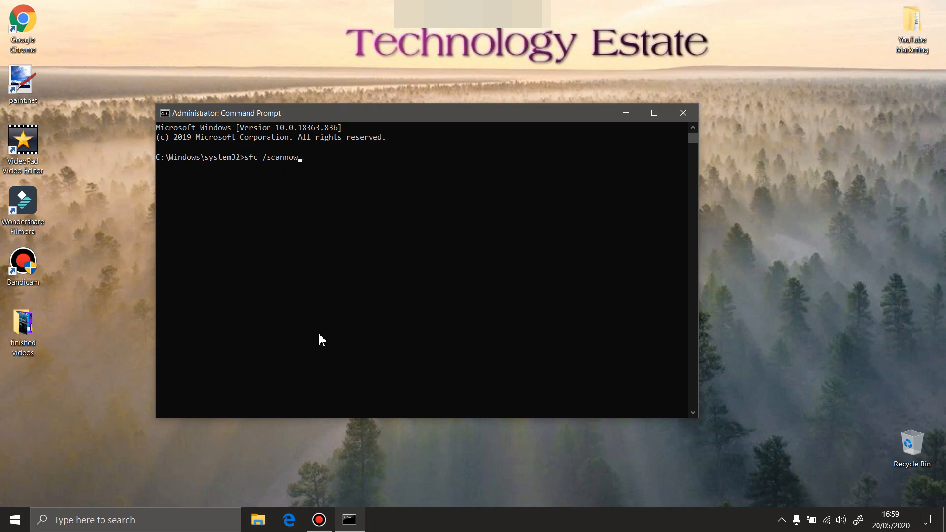
pyautogui.moveTo(253, 195)
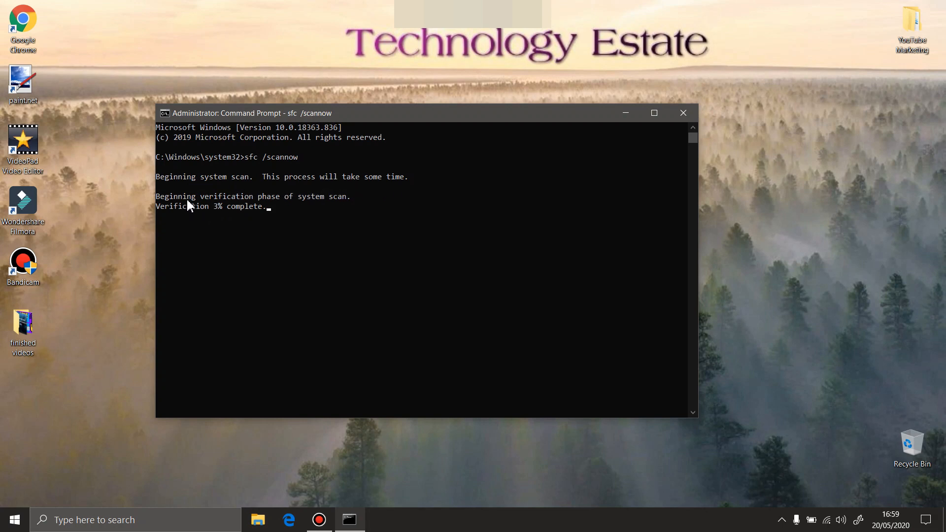
pyautogui.moveTo(320, 211)
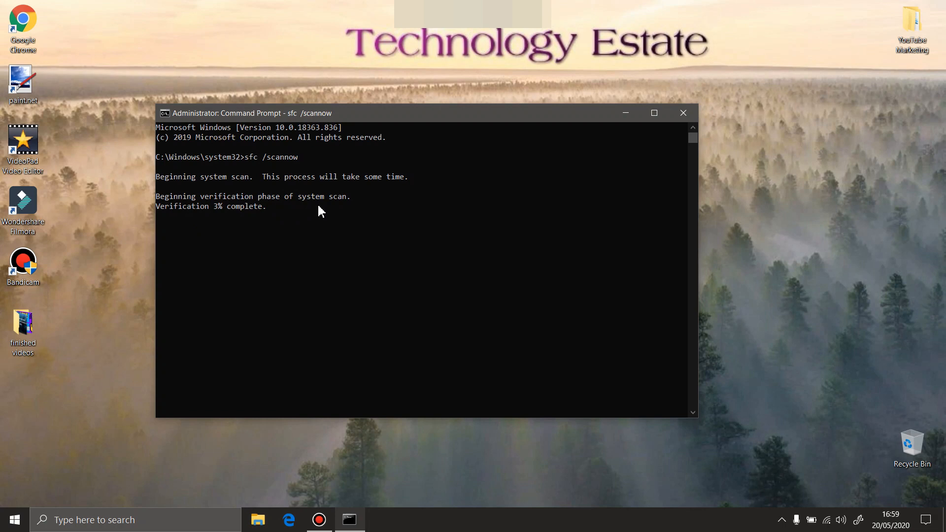
pyautogui.moveTo(395, 227)
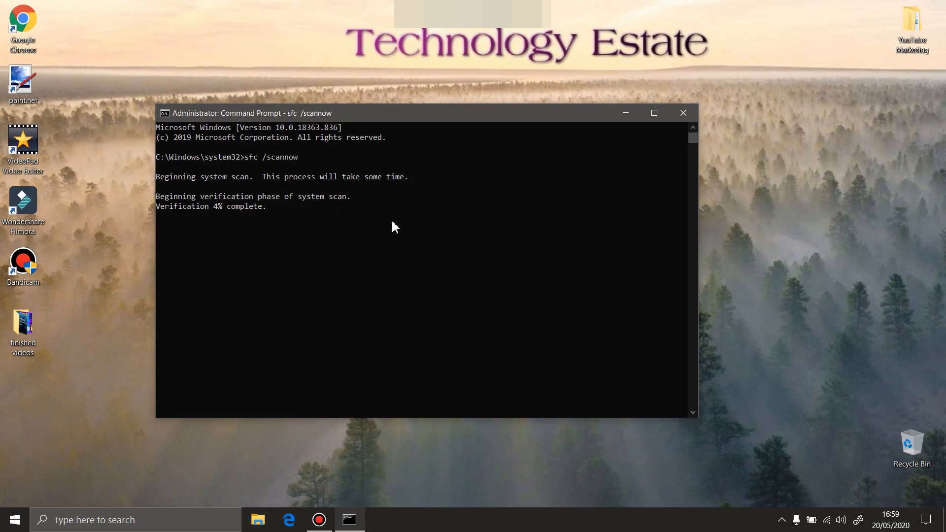
pyautogui.moveTo(222, 220)
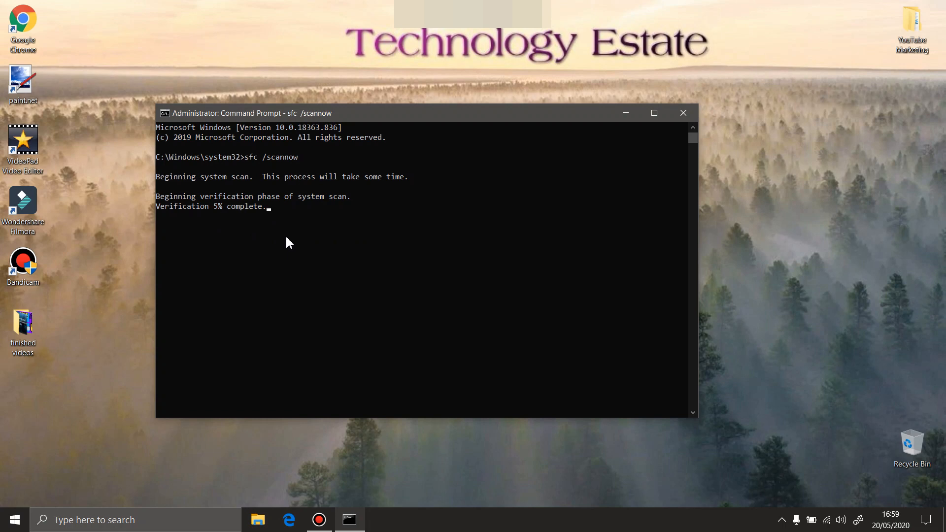
pyautogui.moveTo(35, 432)
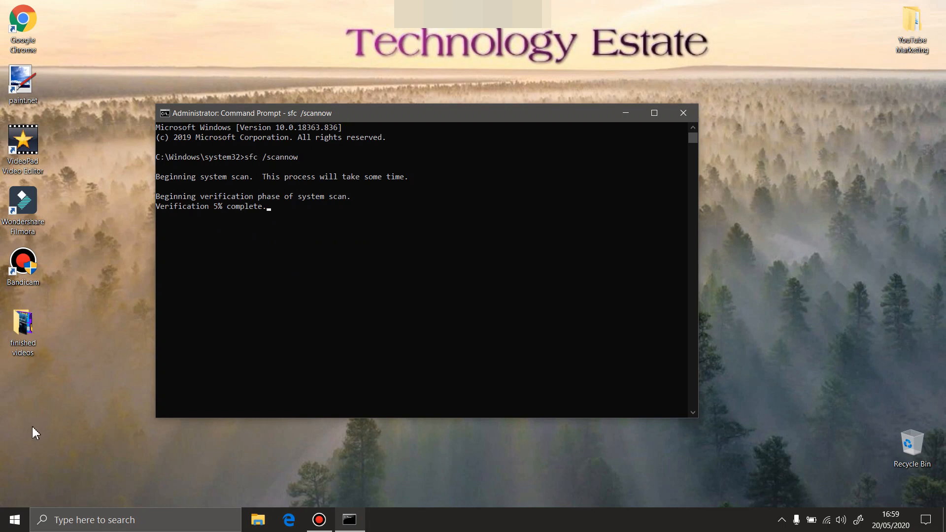
pyautogui.click(15, 520)
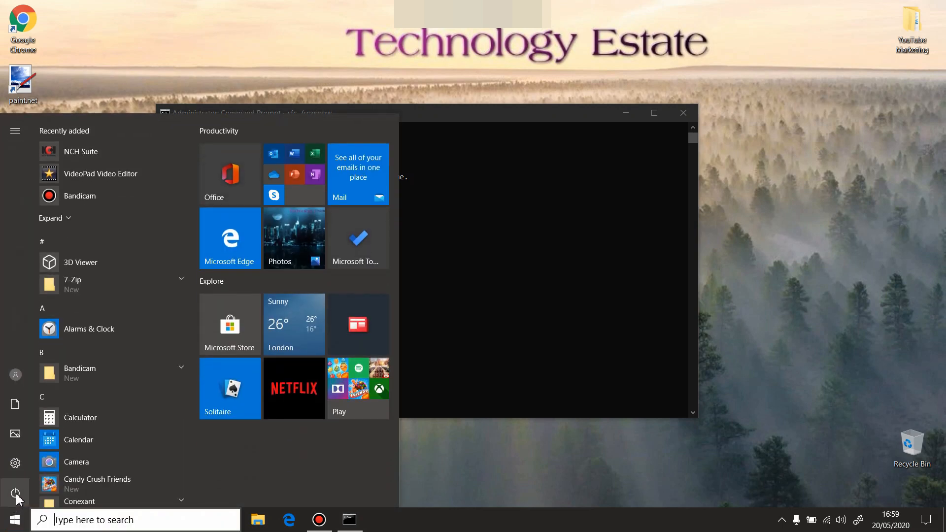
pyautogui.click(16, 493)
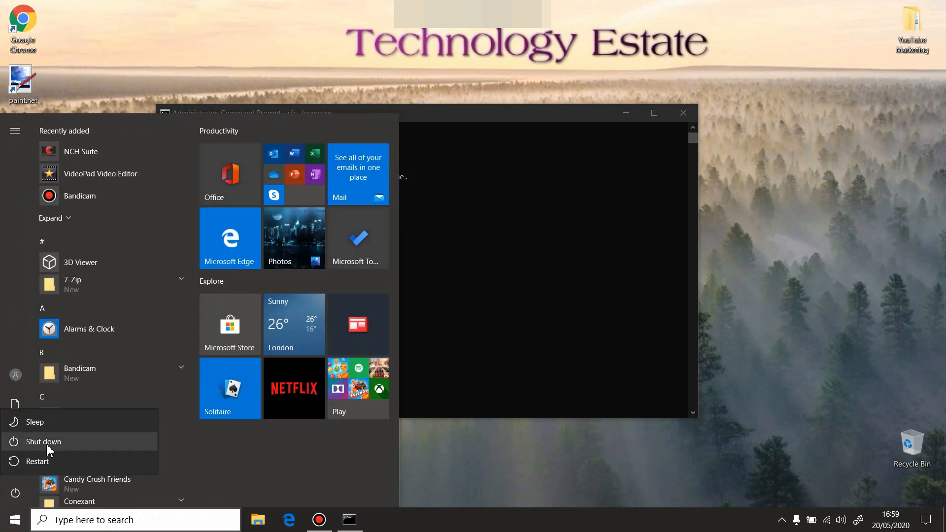
pyautogui.moveTo(43, 441)
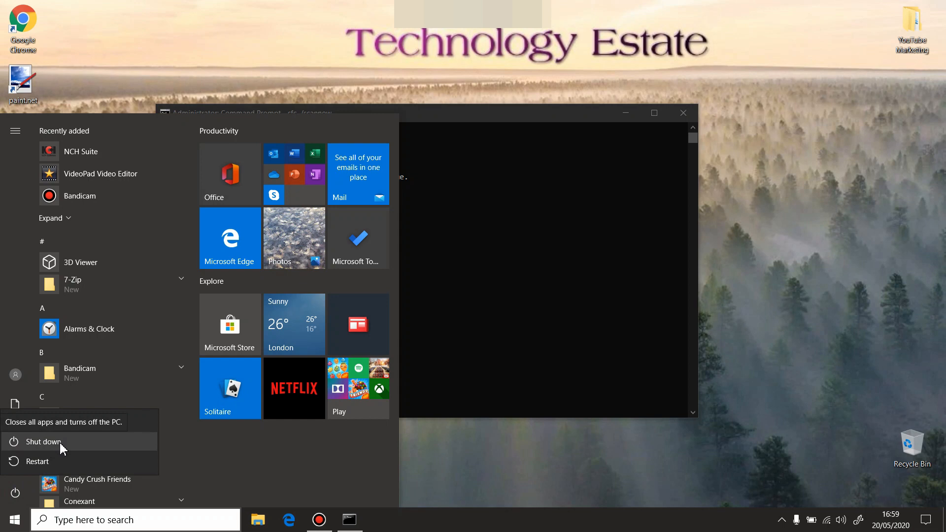
pyautogui.moveTo(76, 448)
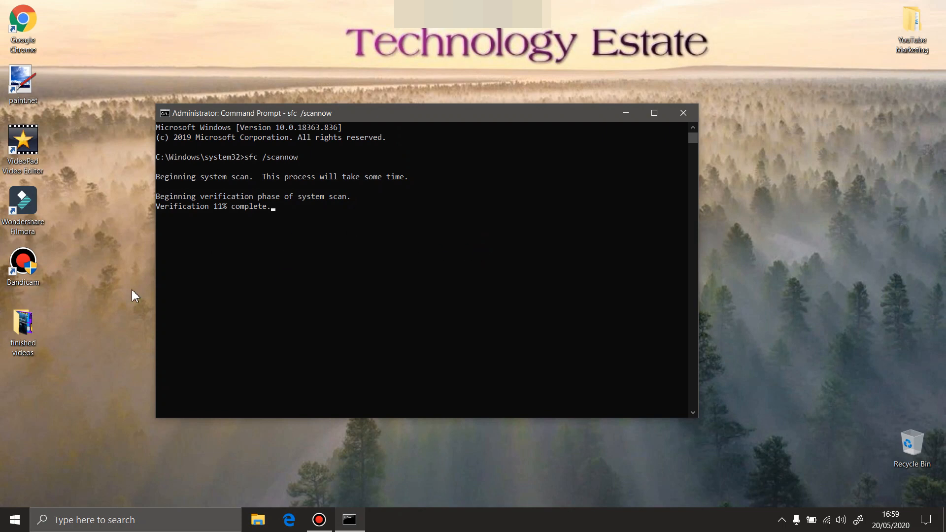
pyautogui.moveTo(236, 300)
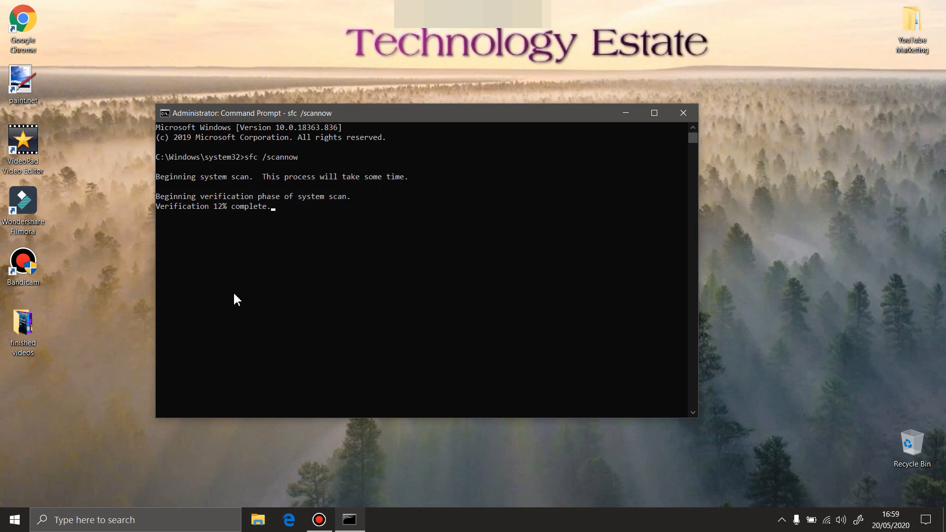
pyautogui.moveTo(170, 167)
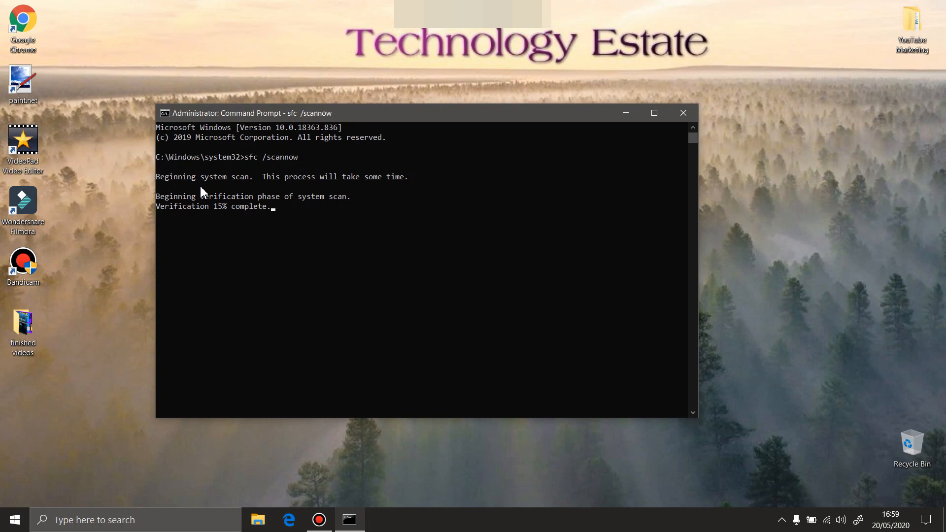
pyautogui.moveTo(337, 250)
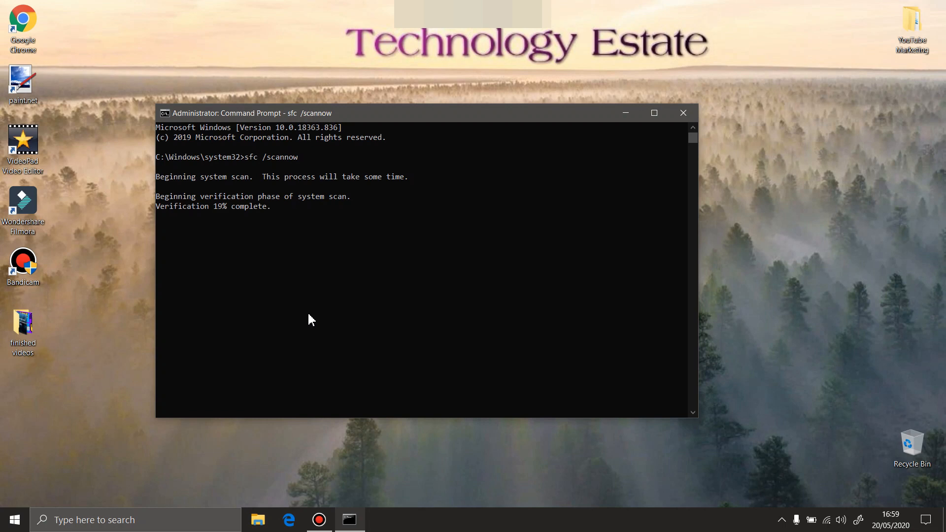
pyautogui.moveTo(820, 342)
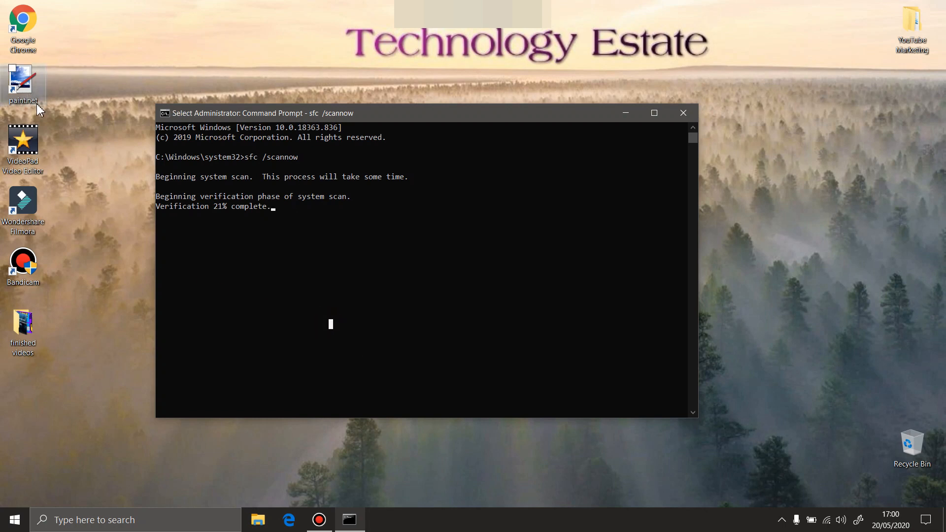
pyautogui.moveTo(285, 200)
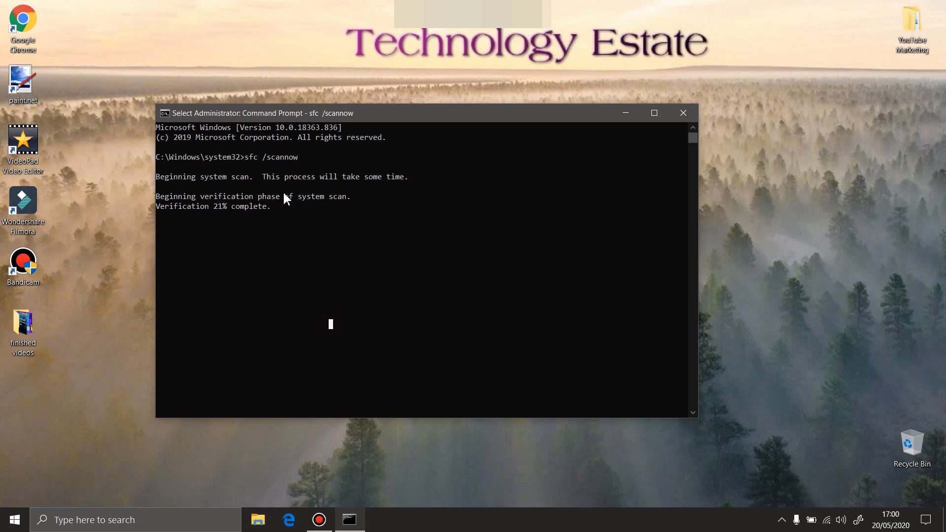
pyautogui.moveTo(123, 511)
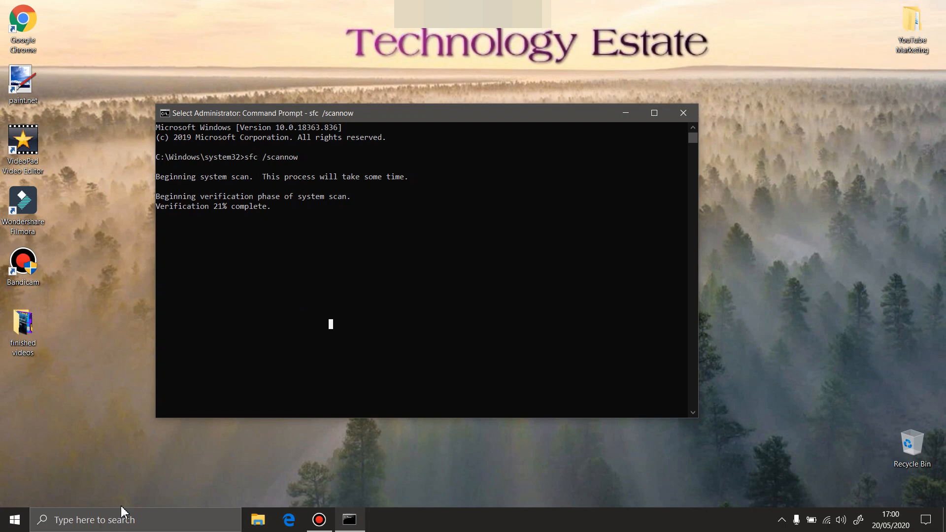
pyautogui.moveTo(267, 258)
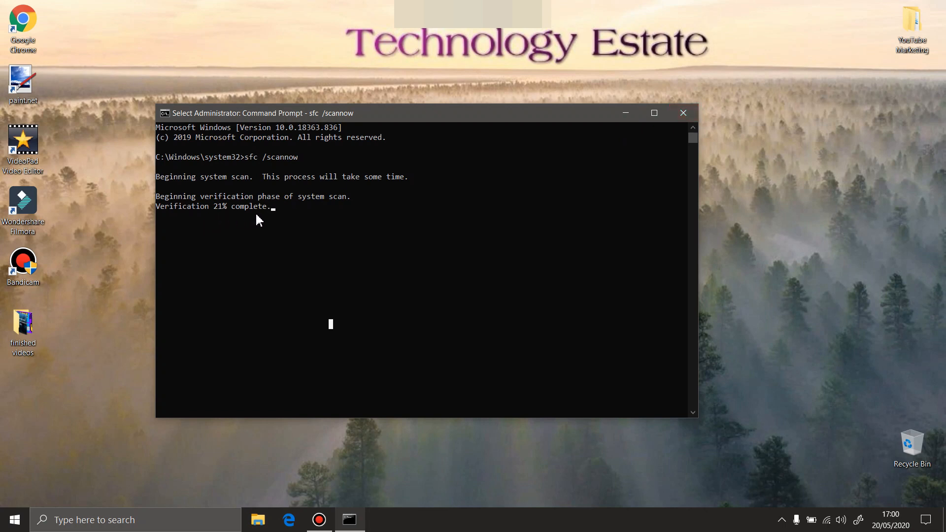
pyautogui.moveTo(684, 113)
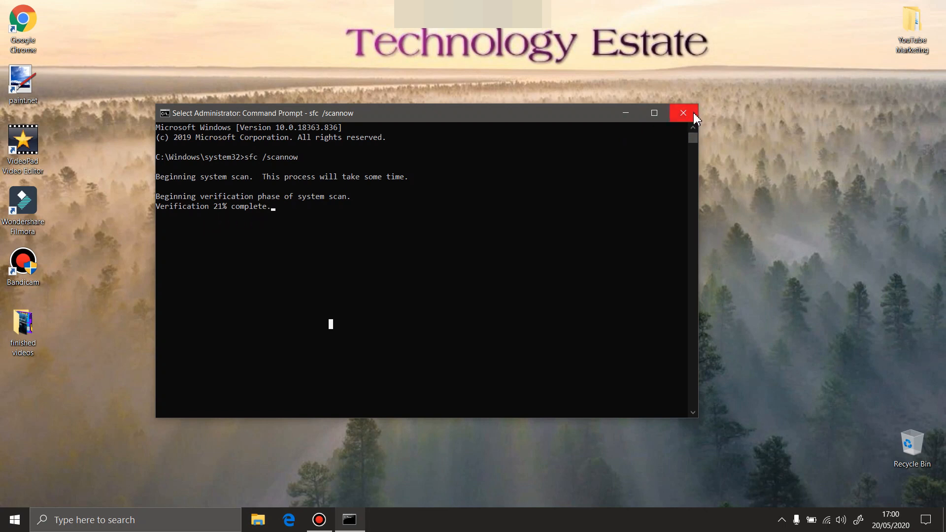
# With verification at 21%, reopen the Start menu's power options for restart
pyautogui.click(11, 520)
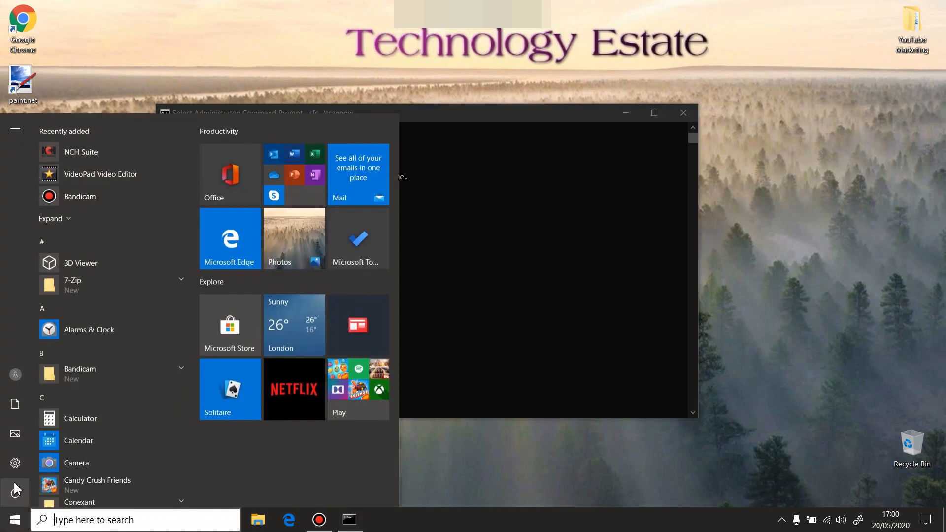
pyautogui.click(15, 493)
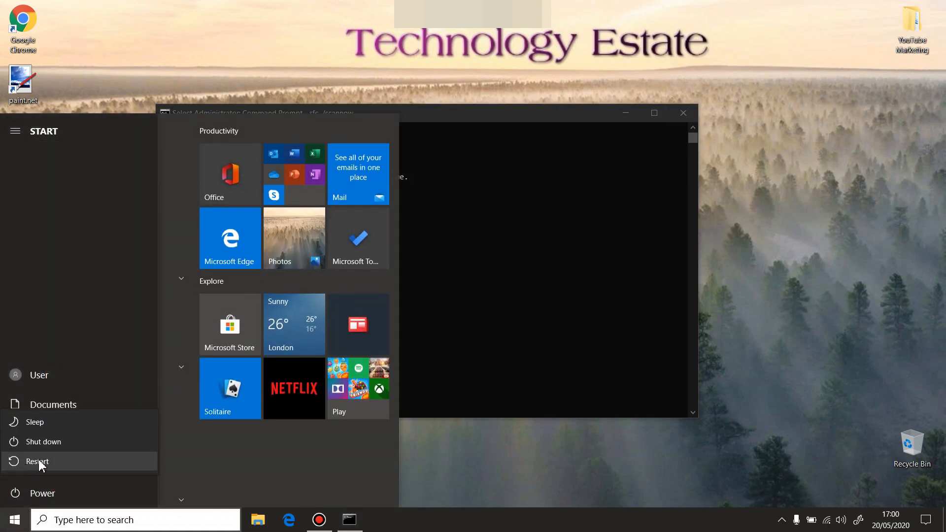